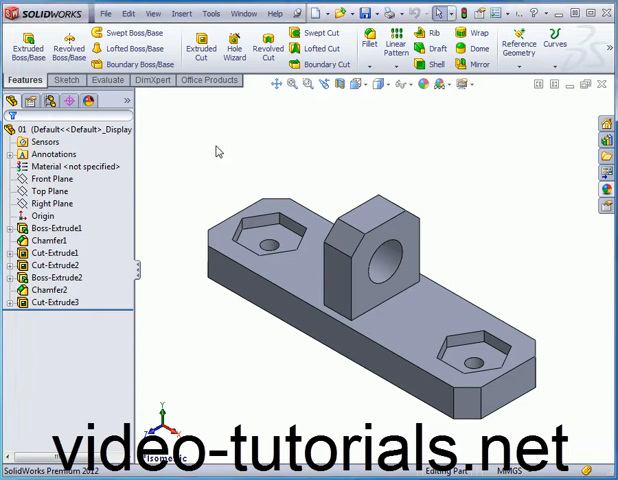
mouse_move(220, 150)
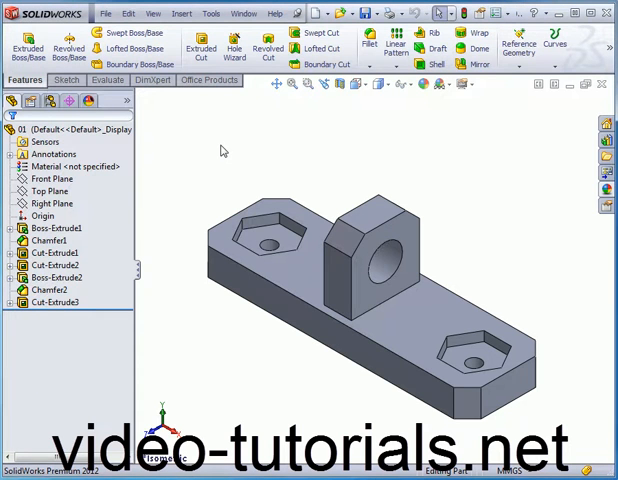
mouse_move(368, 72)
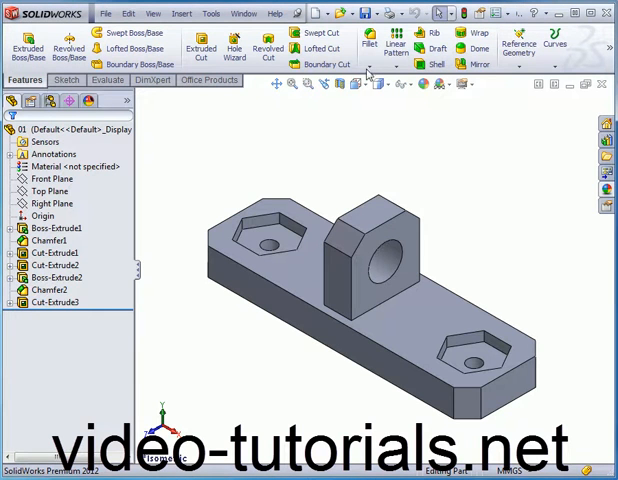
Save a copy of the bracket part in IGES (*.igs) format via Save As
click(376, 12)
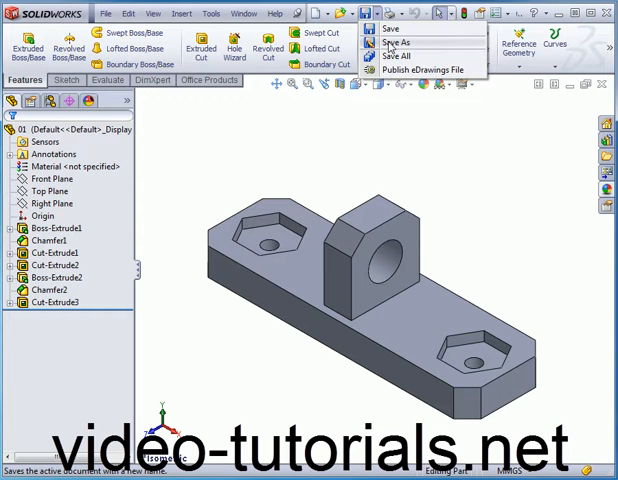
click(390, 42)
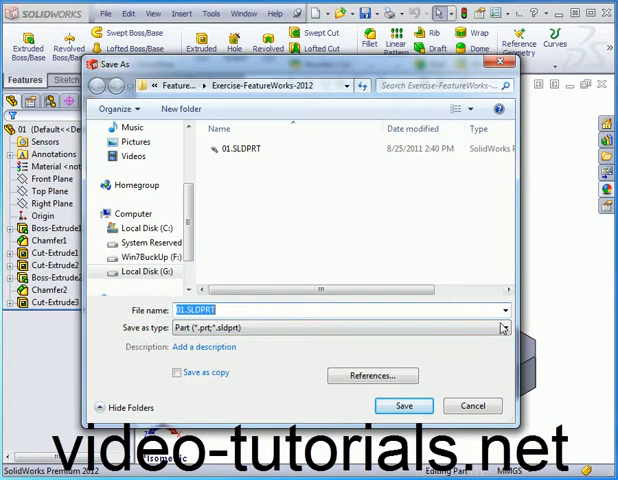
click(504, 328)
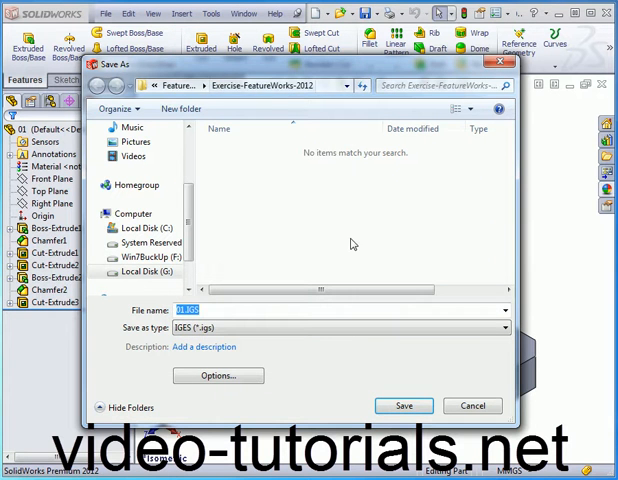
click(402, 404)
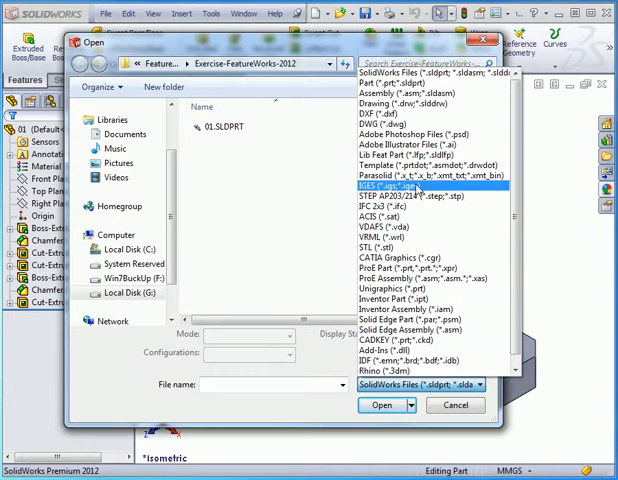
Filter the Open dialog to IGES files so the exported 01.IGS is listed
click(420, 188)
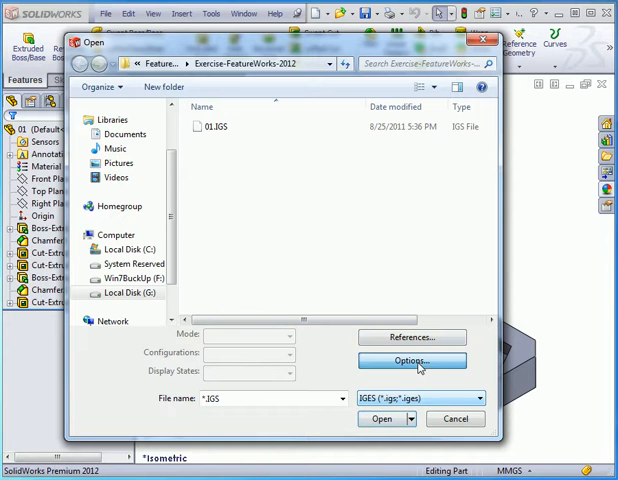
Enable Try forming solid(s) and full entity check and repair in the IGES import options
click(410, 360)
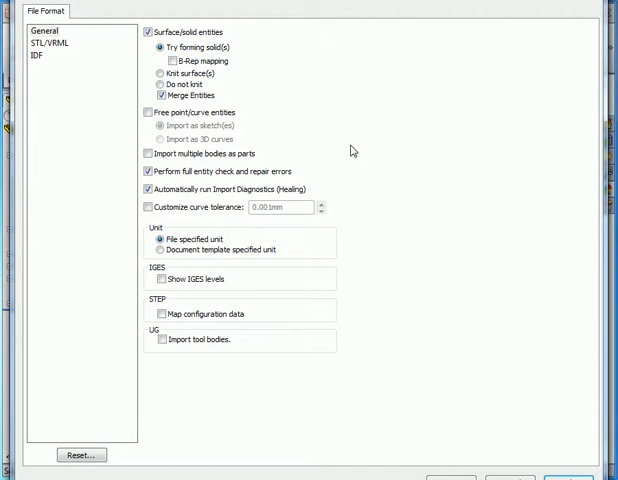
mouse_move(240, 68)
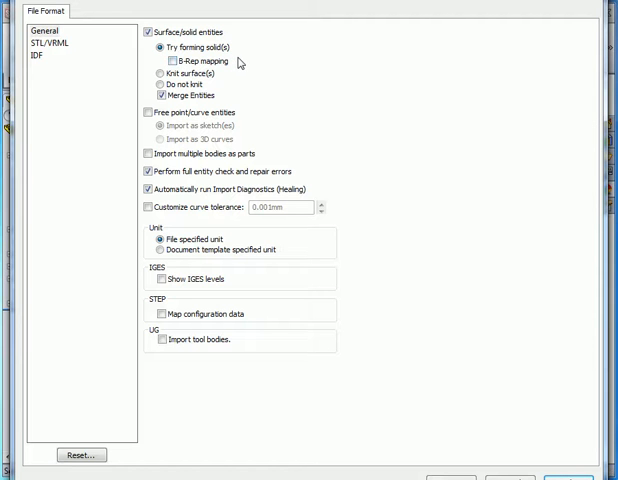
mouse_move(224, 56)
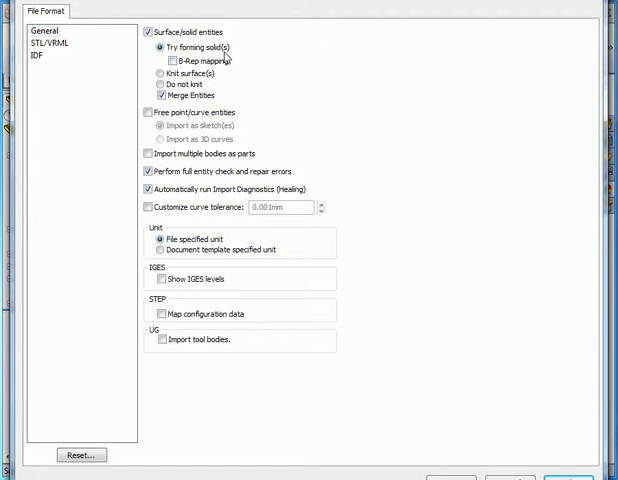
click(160, 60)
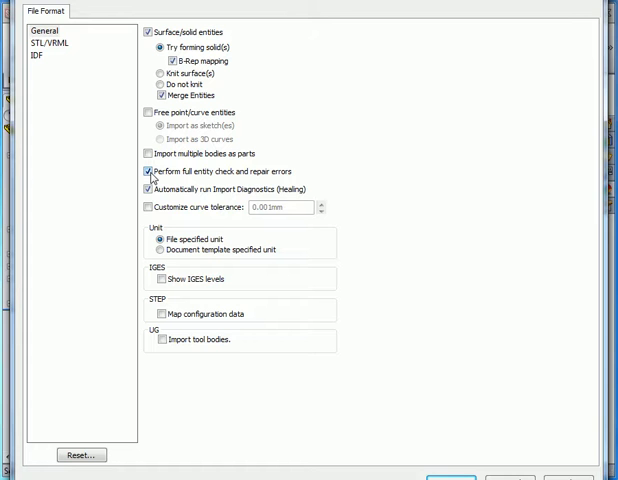
click(140, 172)
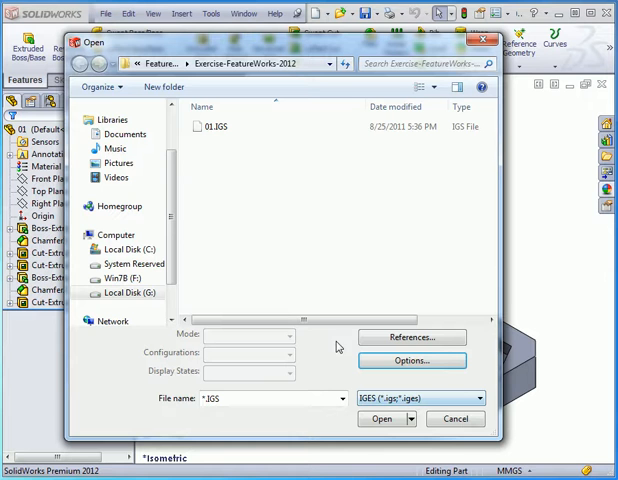
mouse_move(288, 220)
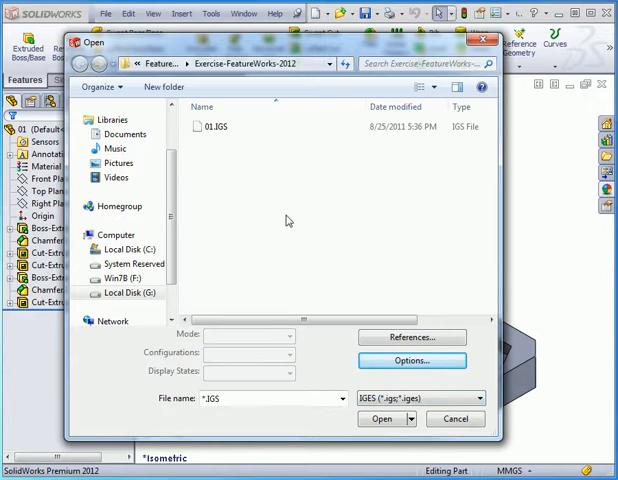
Import the exported 01.IGS file as a new part
click(214, 128)
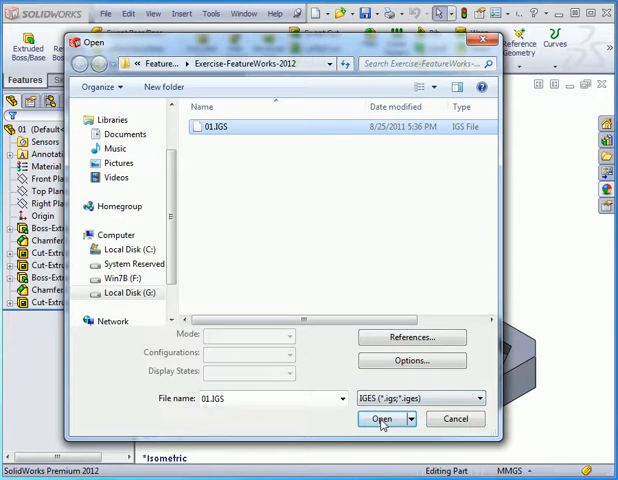
click(380, 418)
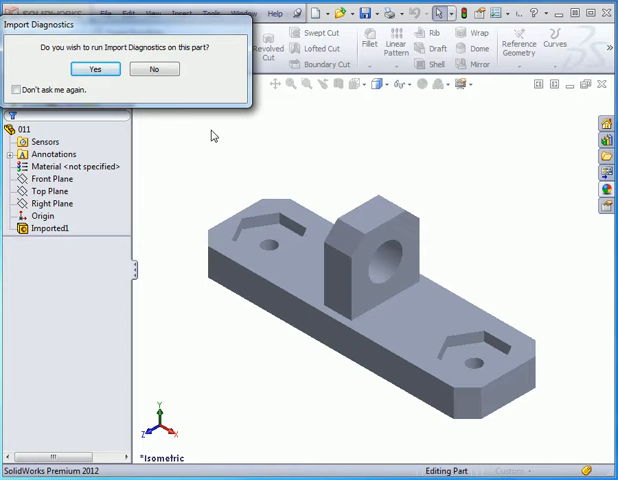
mouse_move(168, 114)
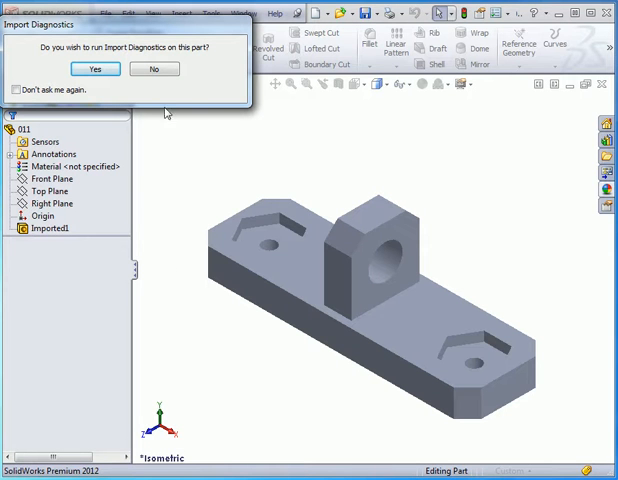
Run Import Diagnostics on the imported bracket and accept the clean result
click(94, 68)
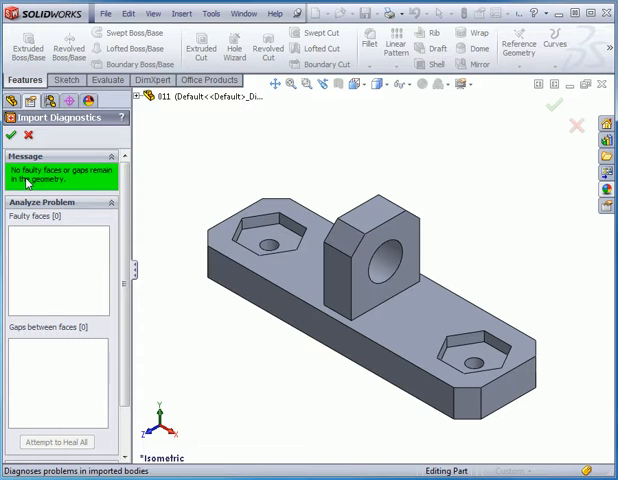
mouse_move(96, 184)
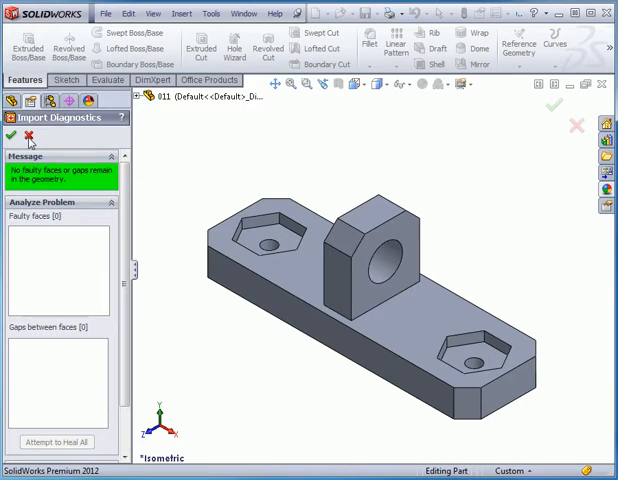
click(10, 136)
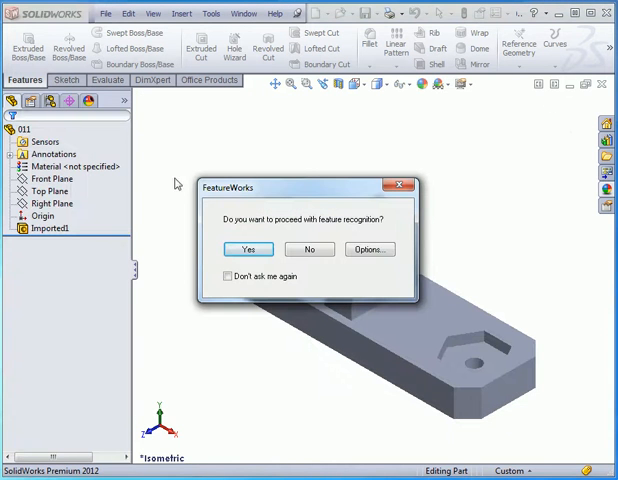
mouse_move(240, 242)
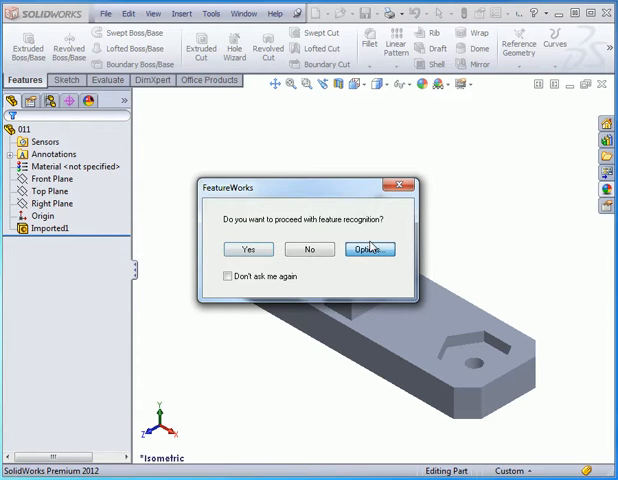
Keep FeatureWorks set to create a new file and prompt for recognition, then accept
click(368, 248)
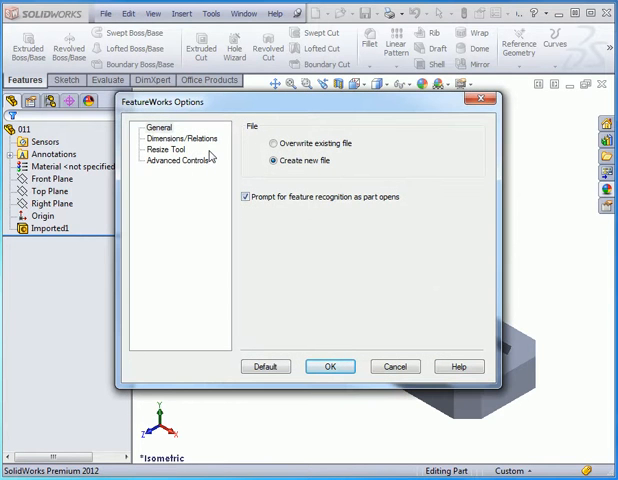
mouse_move(304, 340)
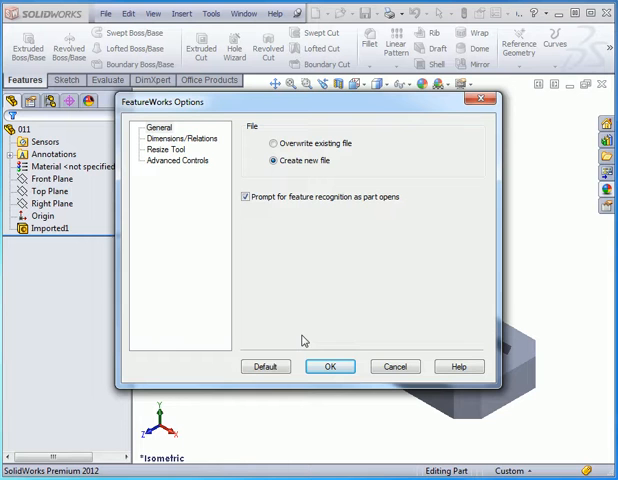
click(328, 366)
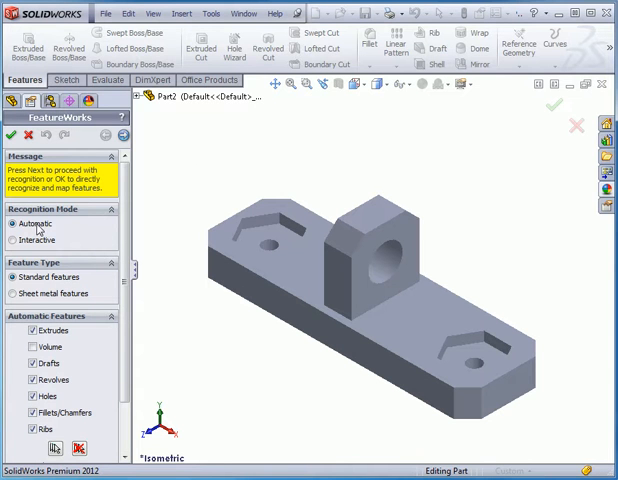
mouse_move(70, 242)
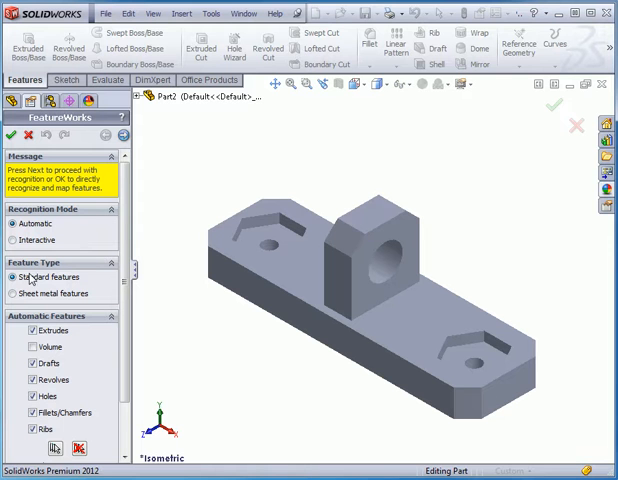
mouse_move(88, 340)
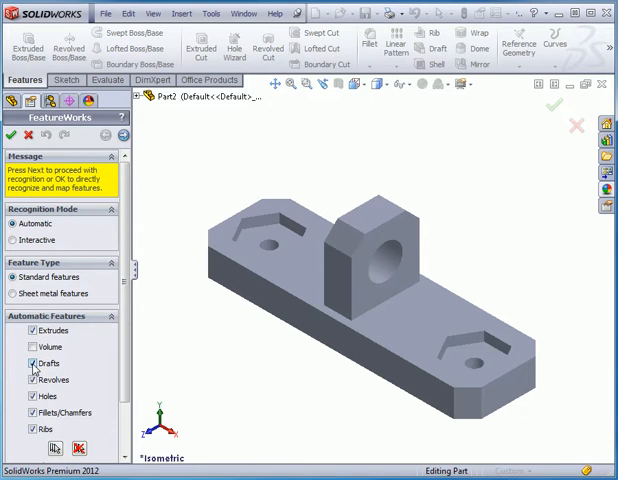
Run automatic recognition of standard features (extrudes, holes, chamfers) on the imported body
click(26, 364)
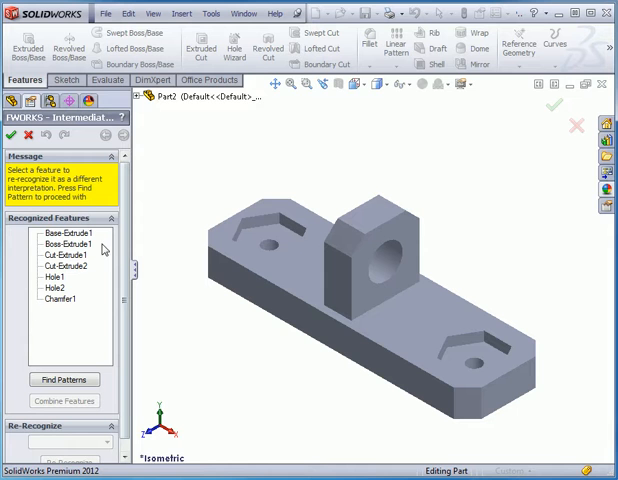
mouse_move(96, 240)
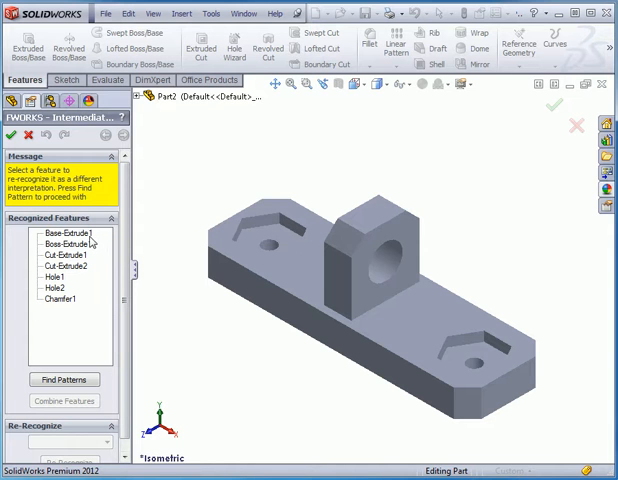
Preview Base-Extrude1, Boss-Extrude1, Cut-Extrude1, Chamfer1 and Hole2 on the model, then accept the recognized features
click(60, 232)
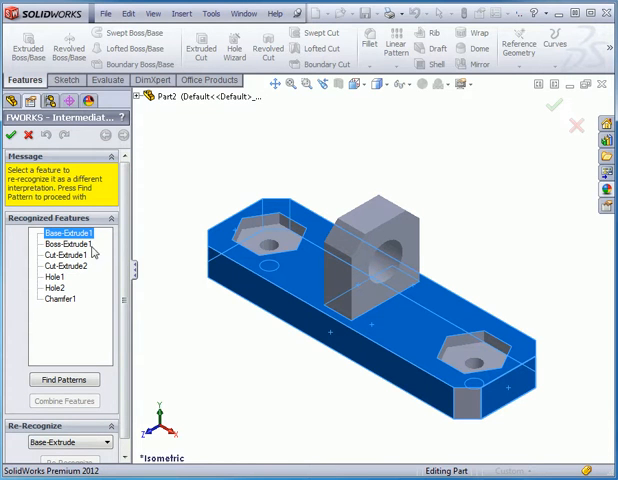
click(64, 244)
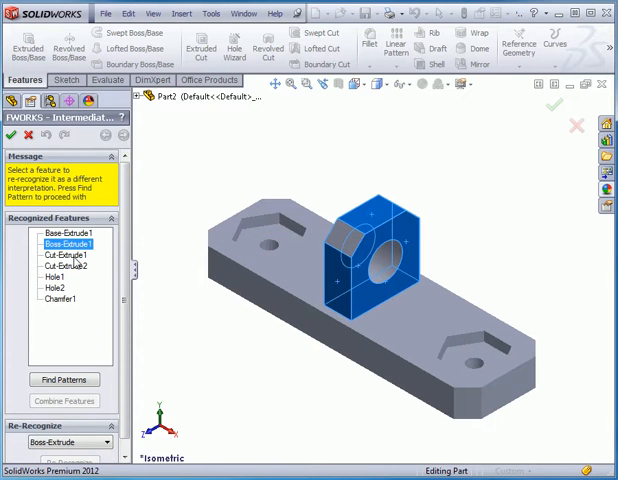
click(60, 256)
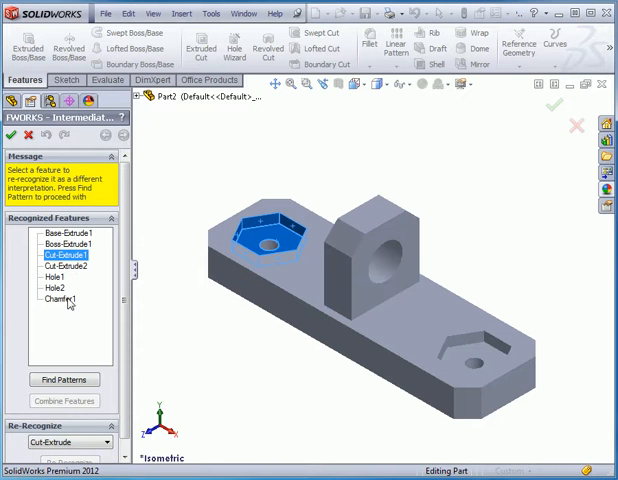
click(60, 300)
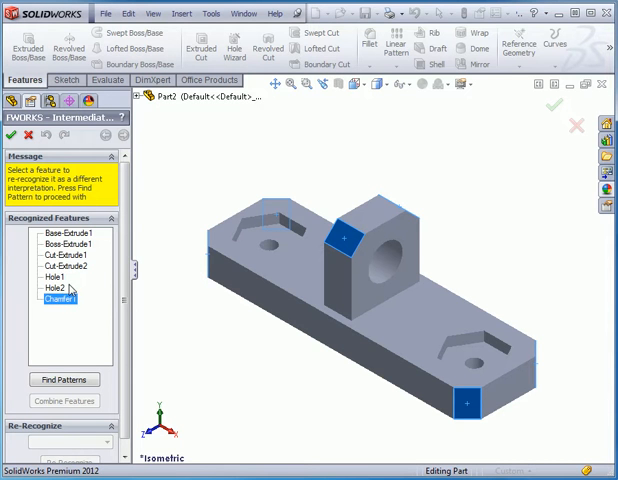
click(56, 288)
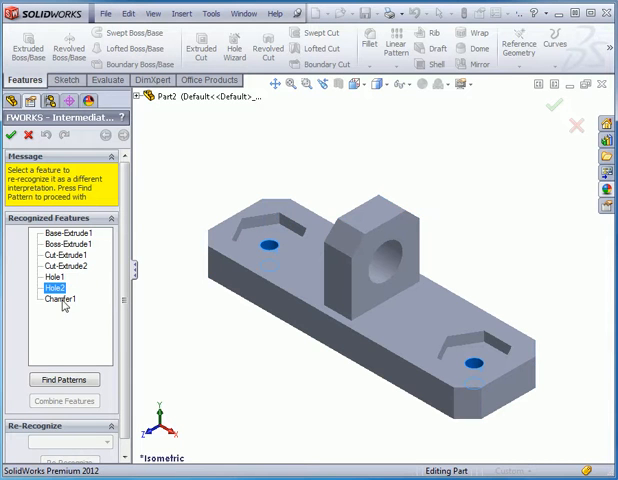
click(56, 288)
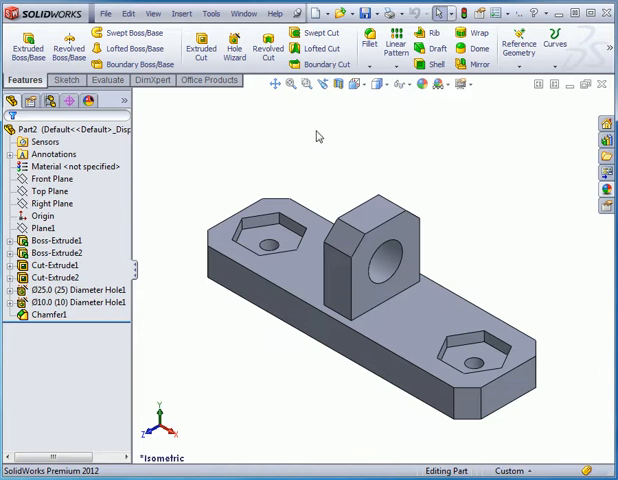
Tile the recognized Part2, imported 01 body and original bracket windows vertically
click(244, 12)
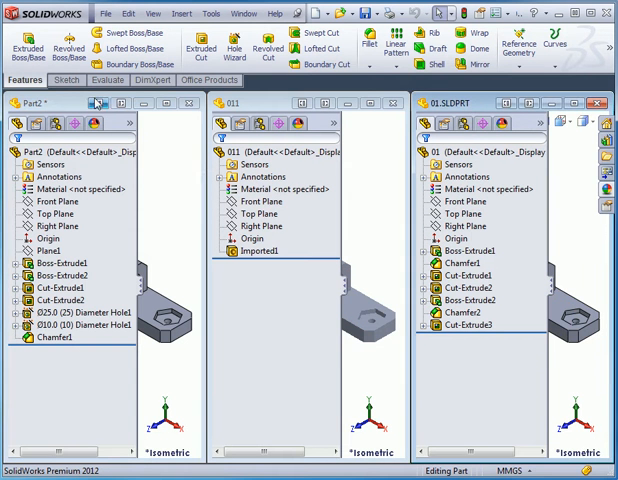
click(78, 324)
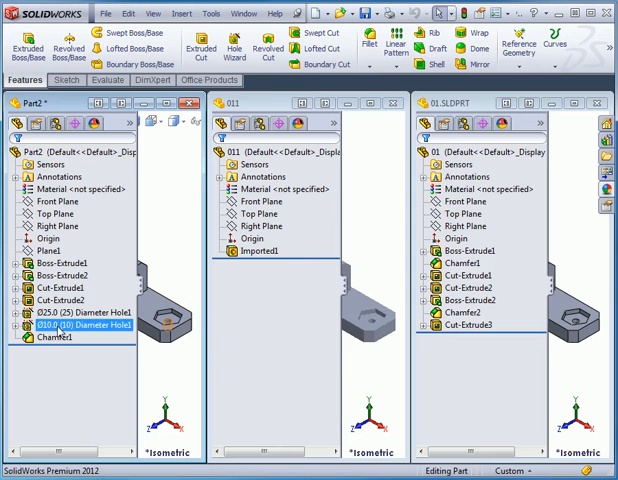
click(56, 300)
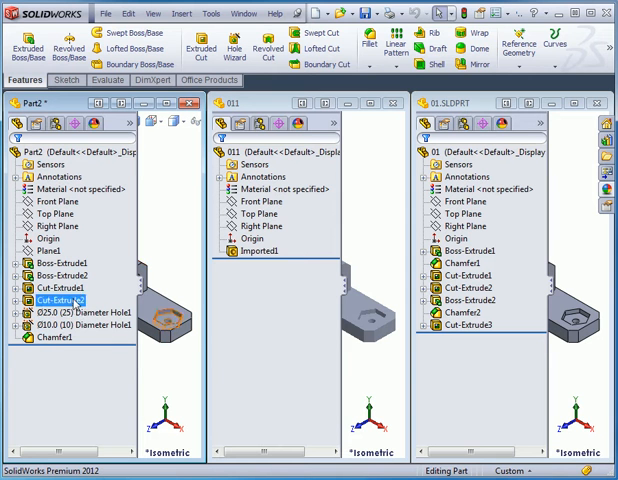
click(56, 264)
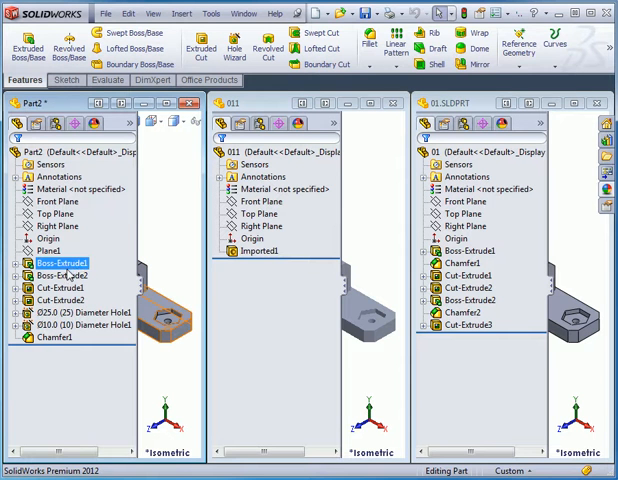
click(60, 276)
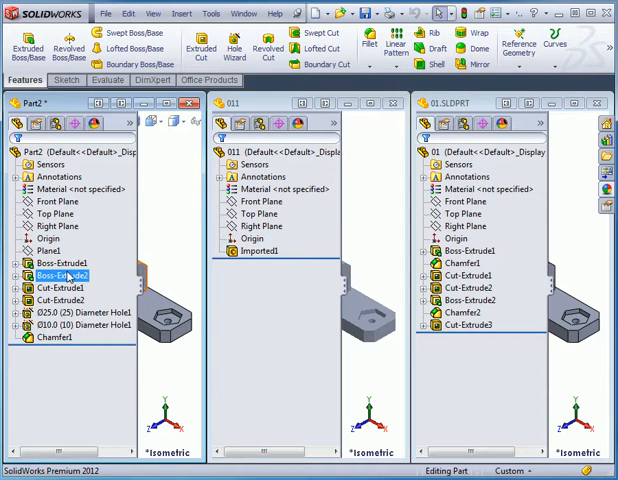